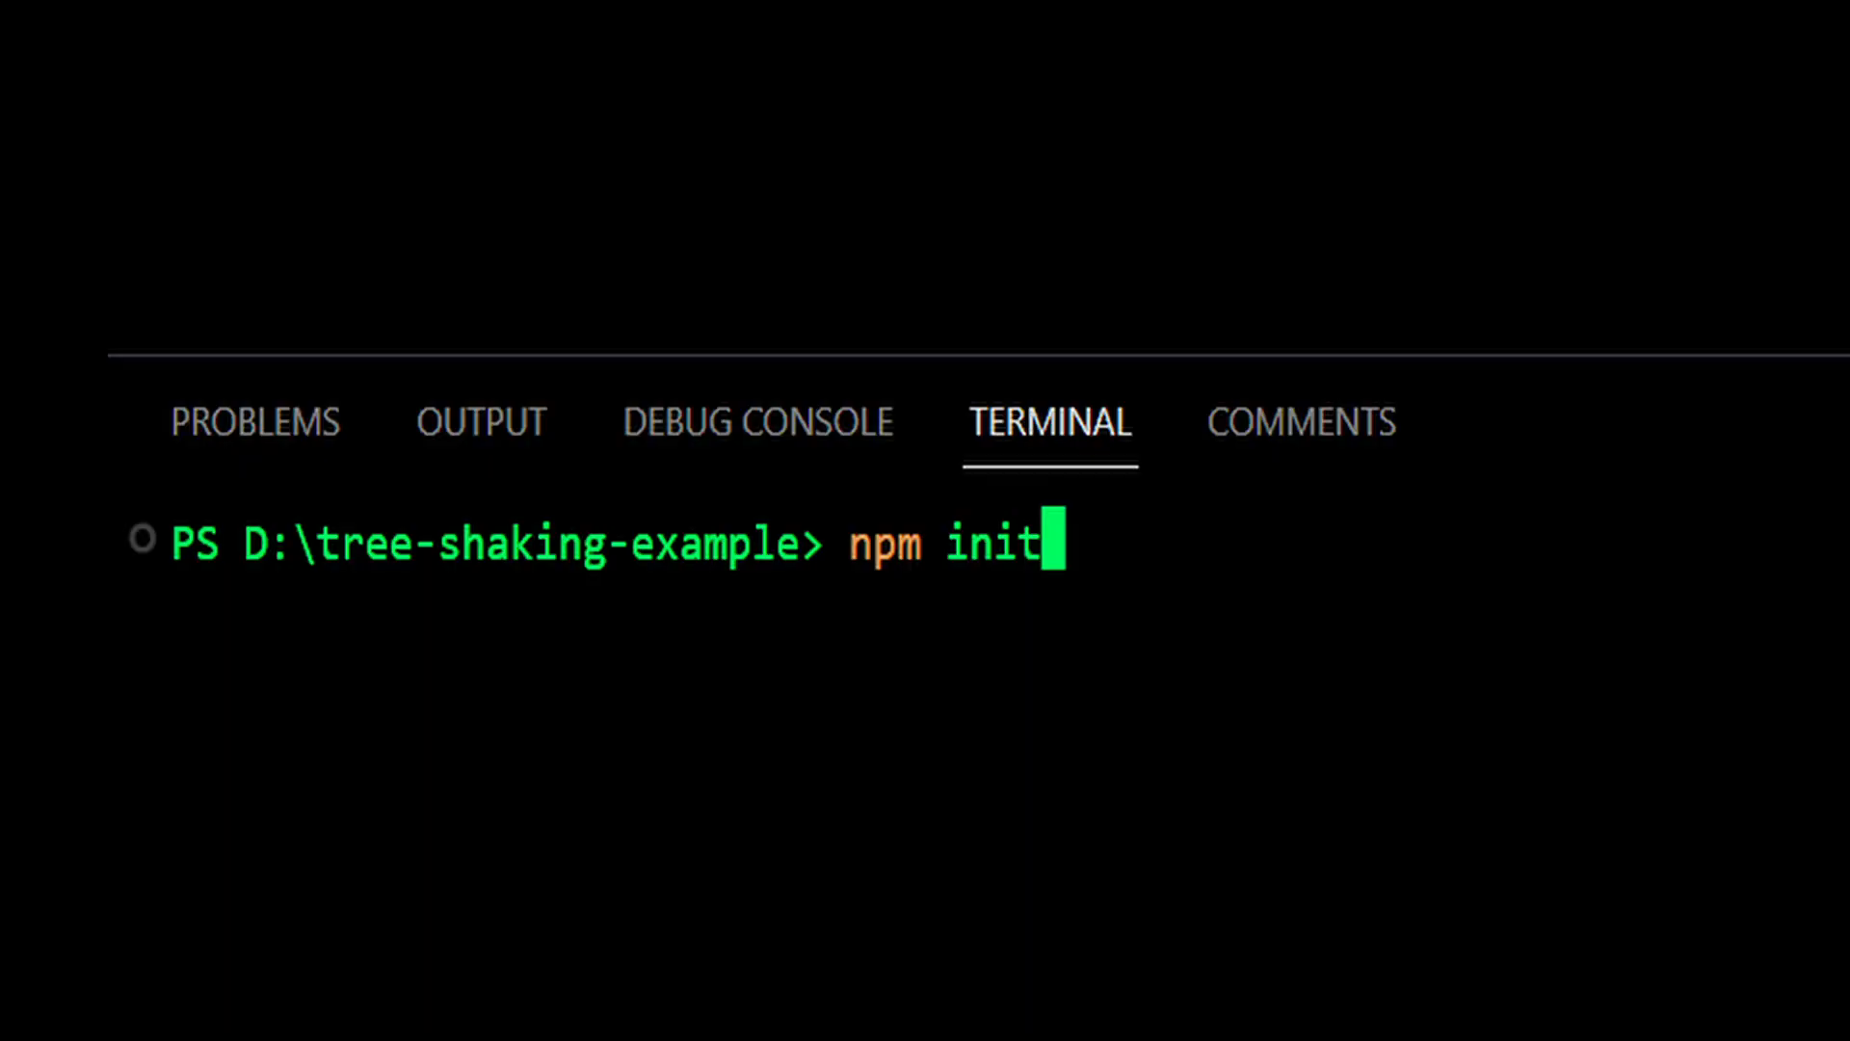
Step: Initialize the tree-shaking-example project's package.json with npm init
{"action": "key", "text": "Return"}
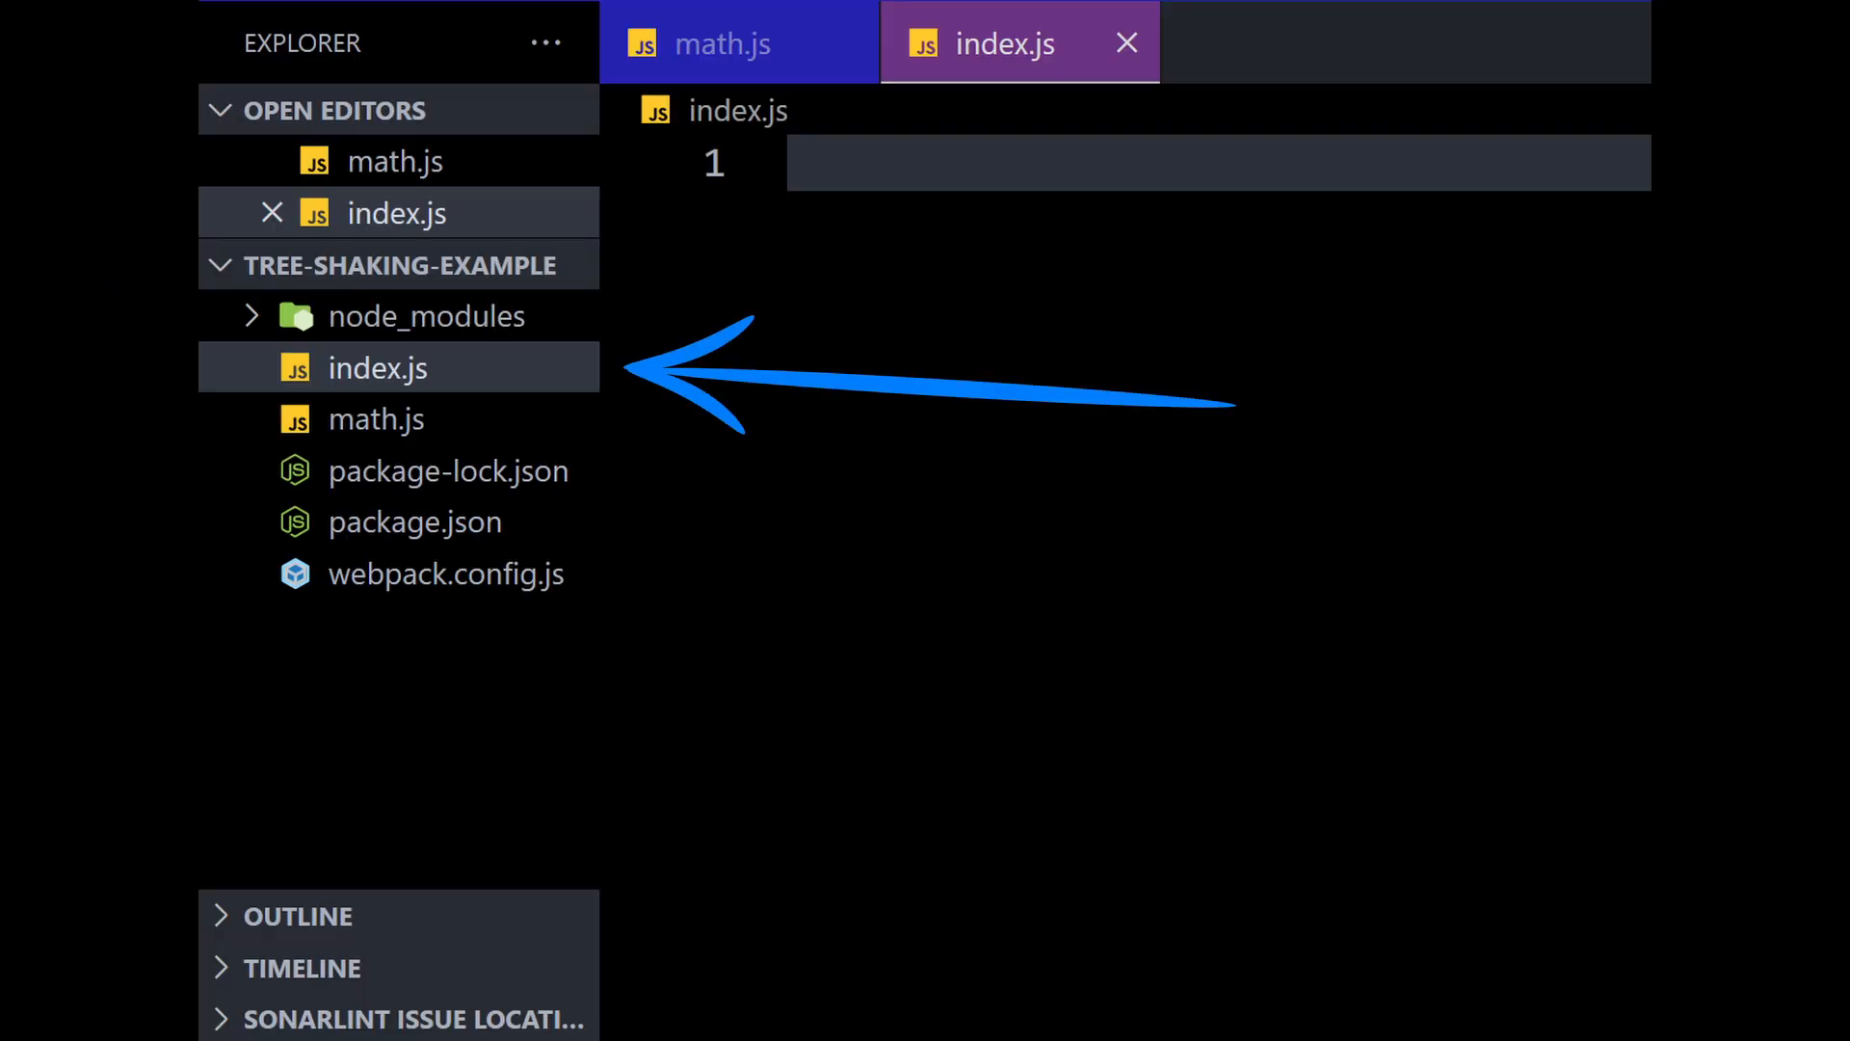
Step: Write the add import and console.log(add(2, 3)) in index.js, then build dist/bundle.js with npx webpack
{"action": "left_click", "coordinate": [378, 367]}
{"action": "type", "text": "npx webpack"}
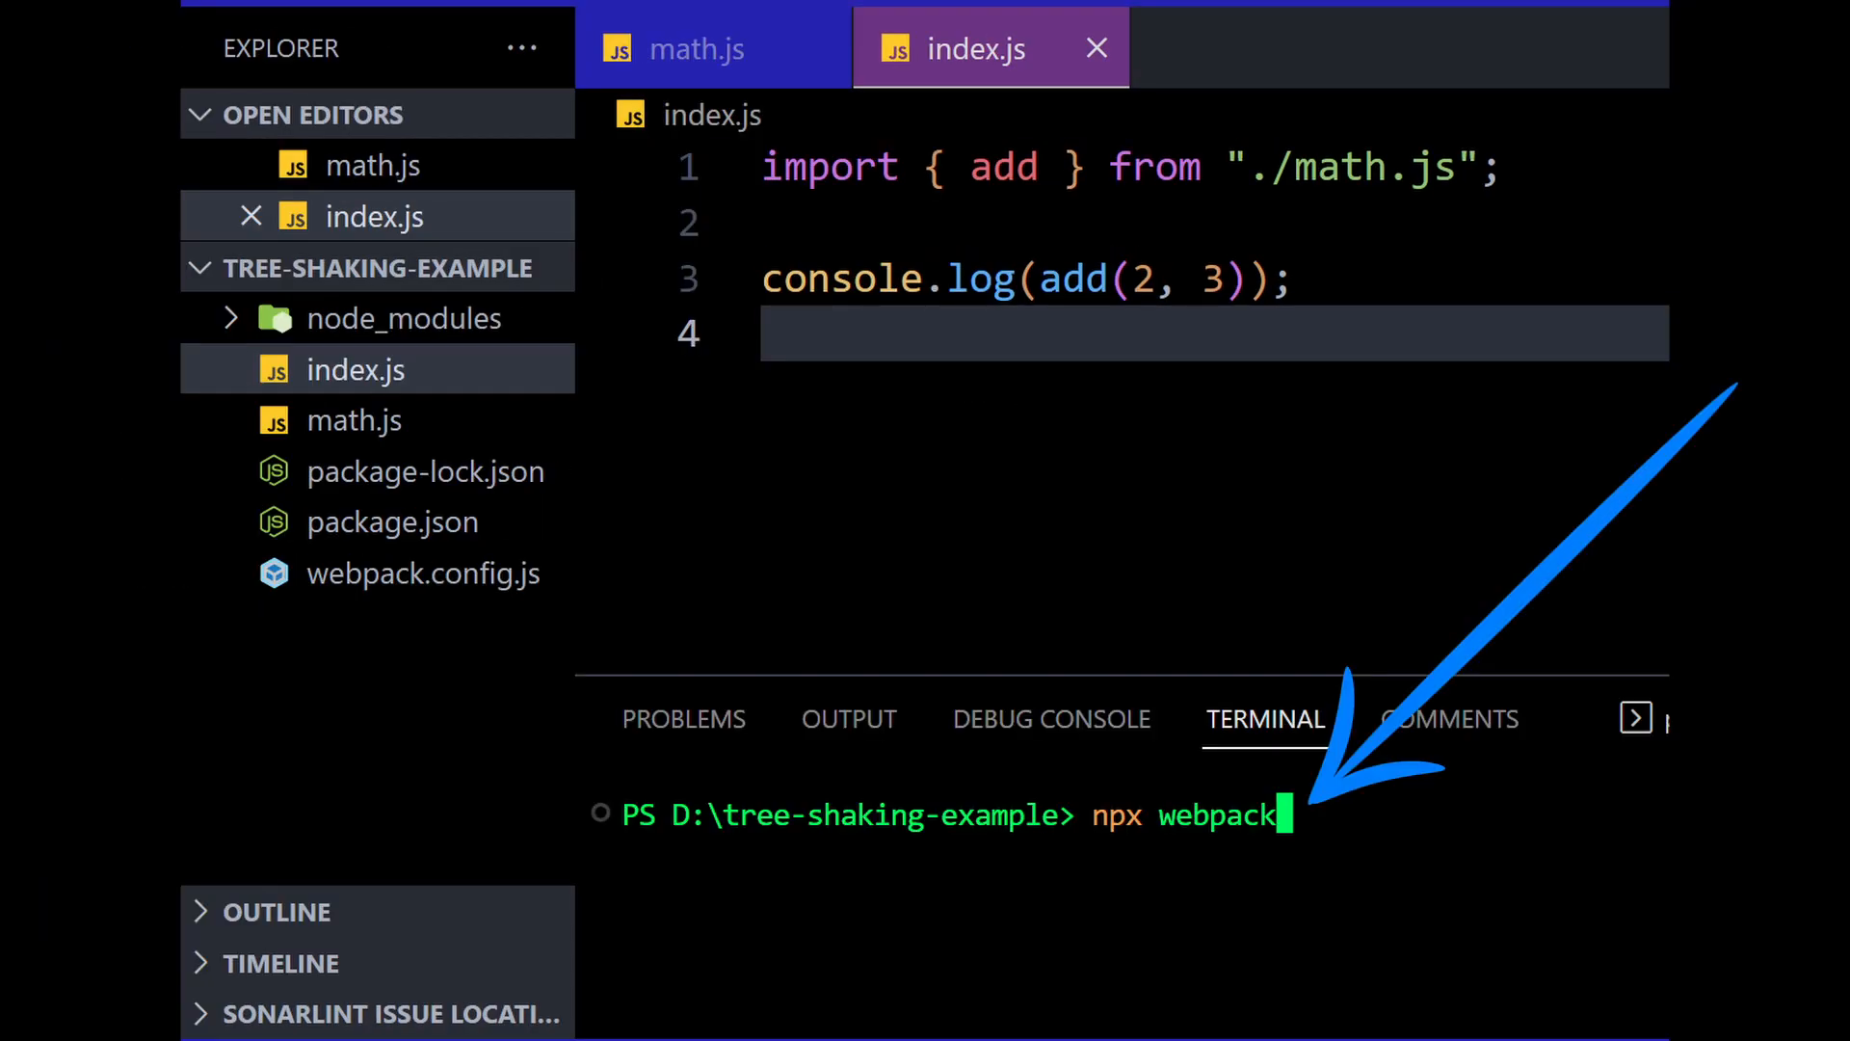
{"action": "key", "text": "Return"}
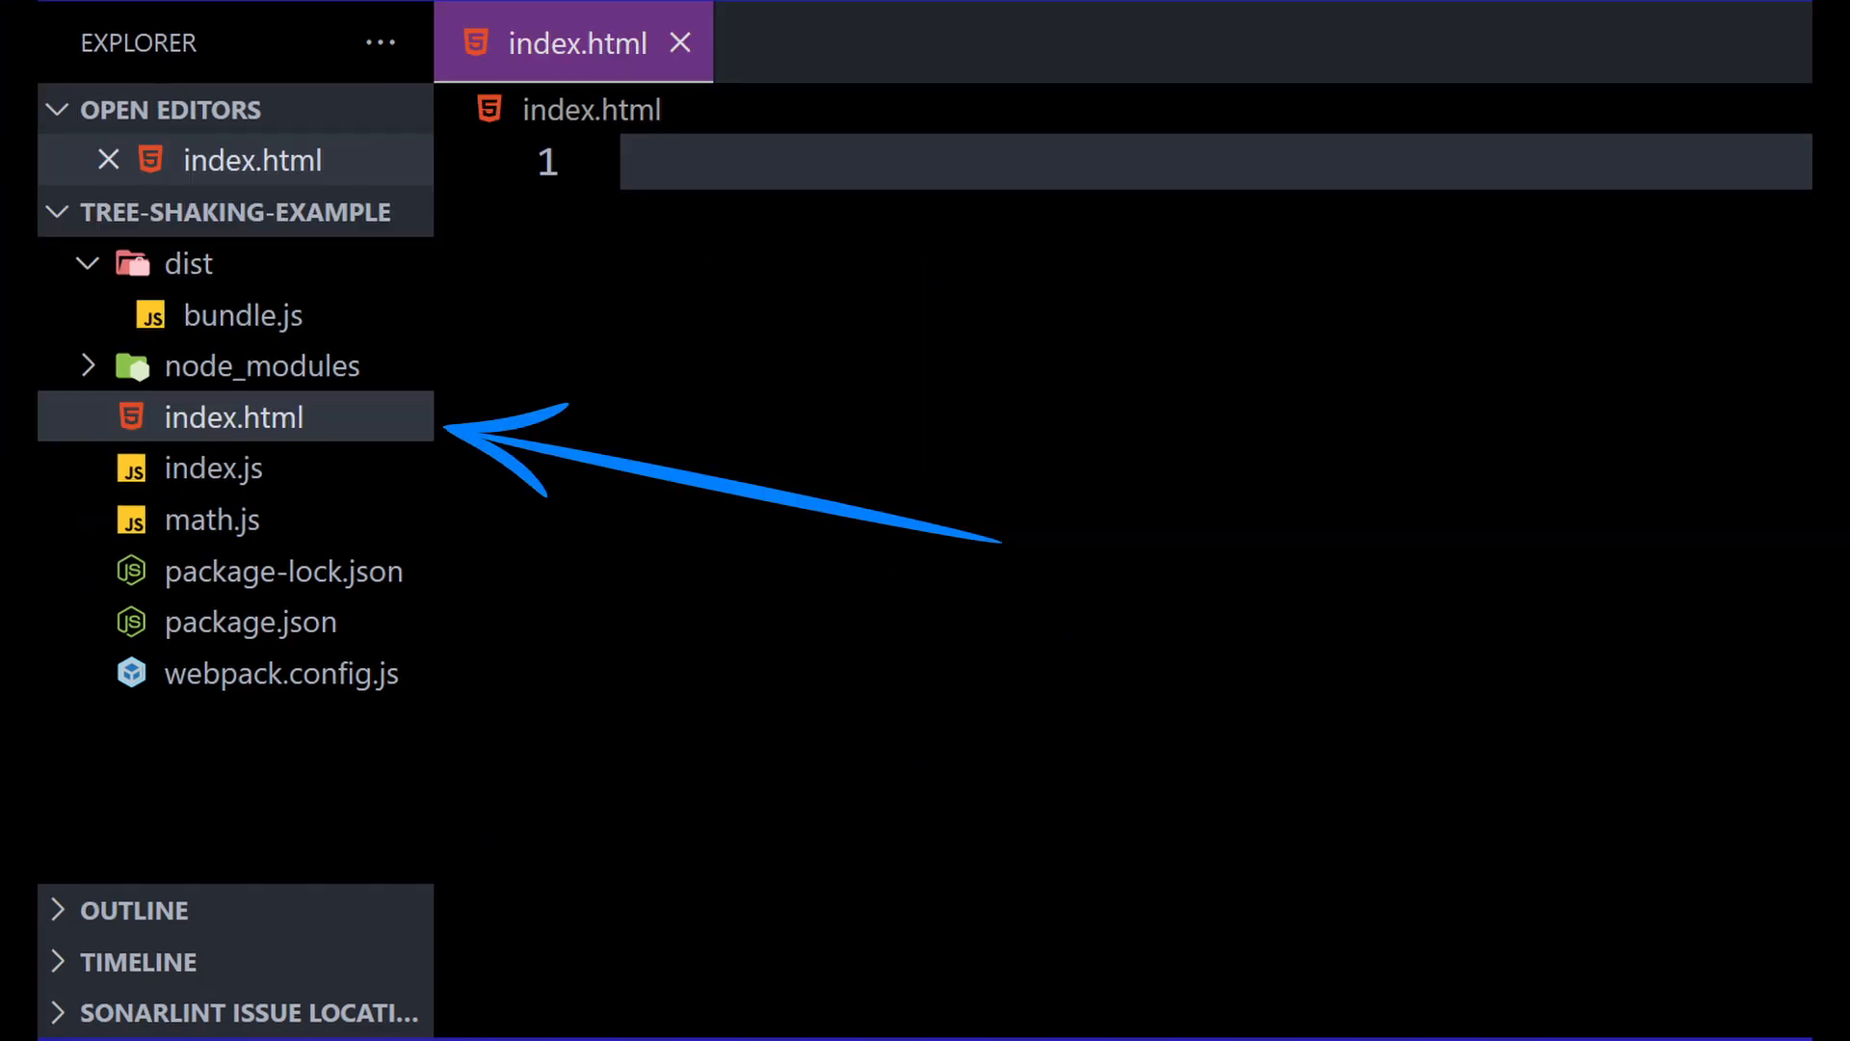
Step: Write an HTML skeleton titled 'Tree Shaking Example' in index.html
{"action": "left_click", "coordinate": [233, 416]}
{"action": "type", "text": "npm install --save-dev webpack-bundle-analyzer"}
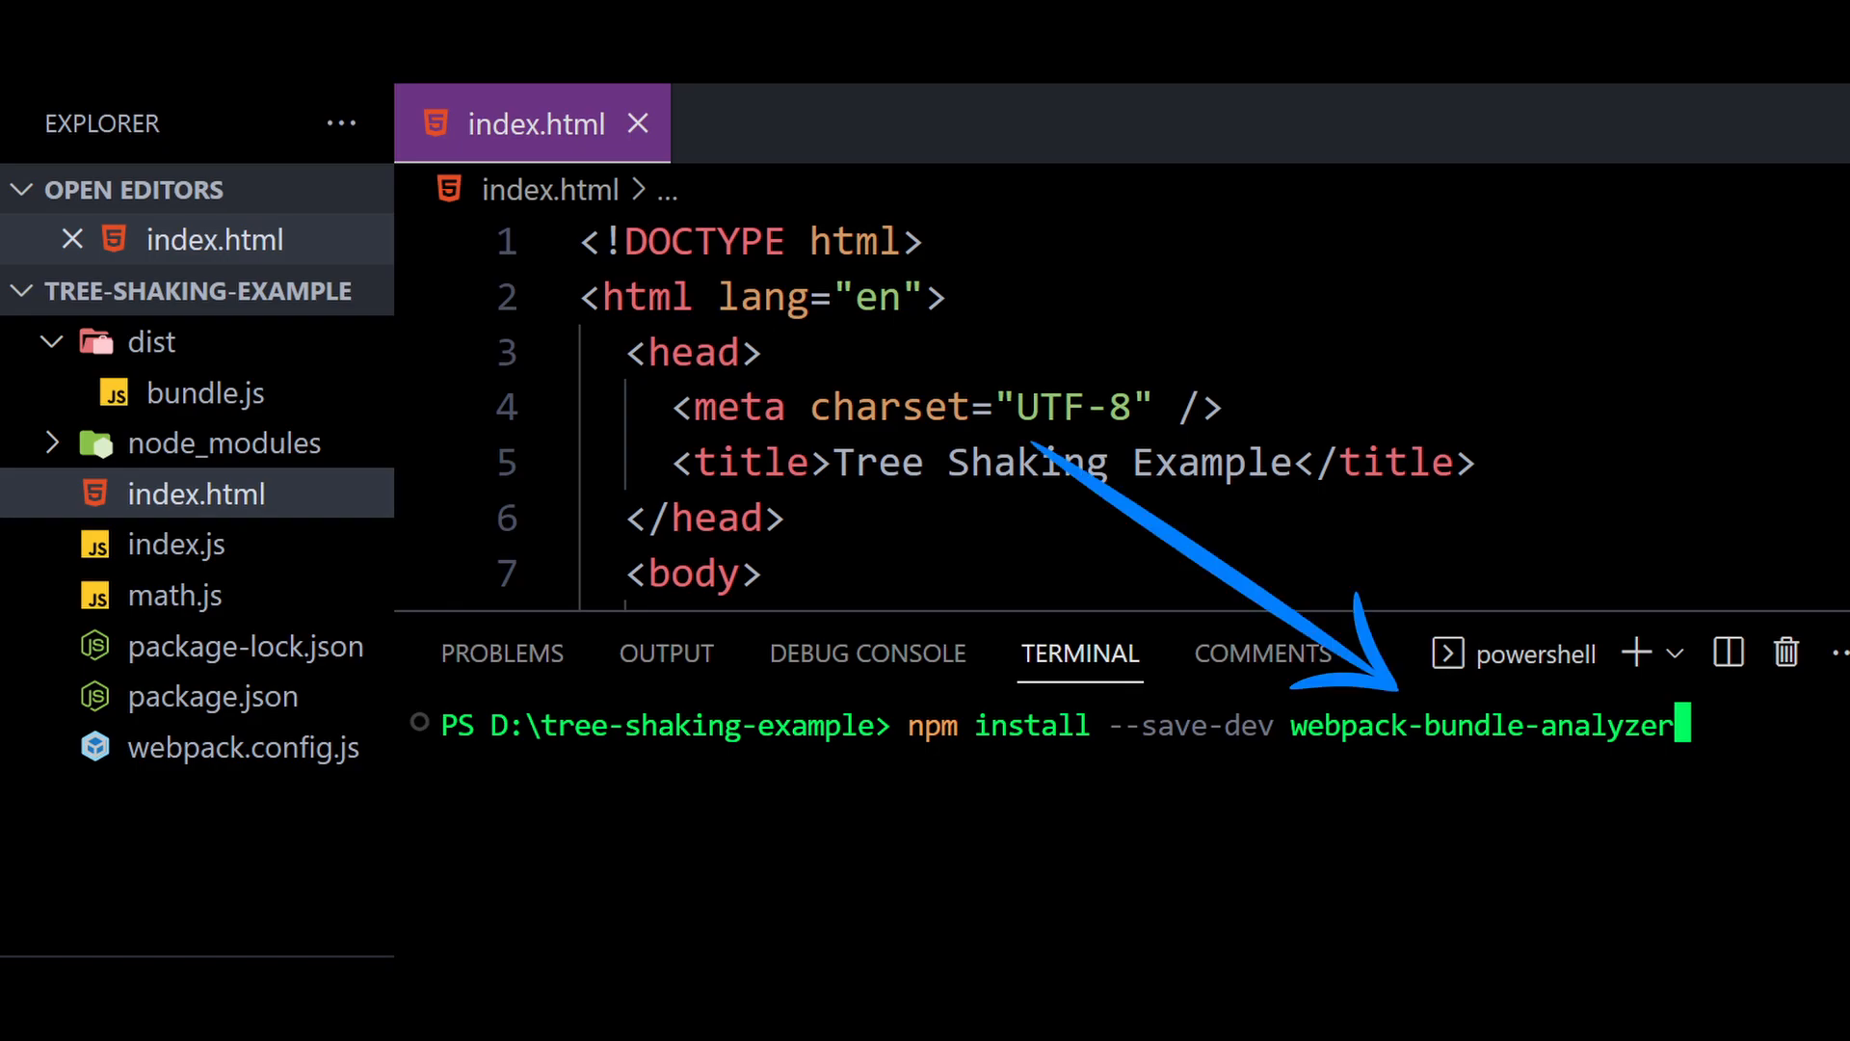
Step: Add plugins: [new BundleAnalyzerPlugin()] to webpack.config.js below the optimization block
{"action": "left_click", "coordinate": [241, 747]}
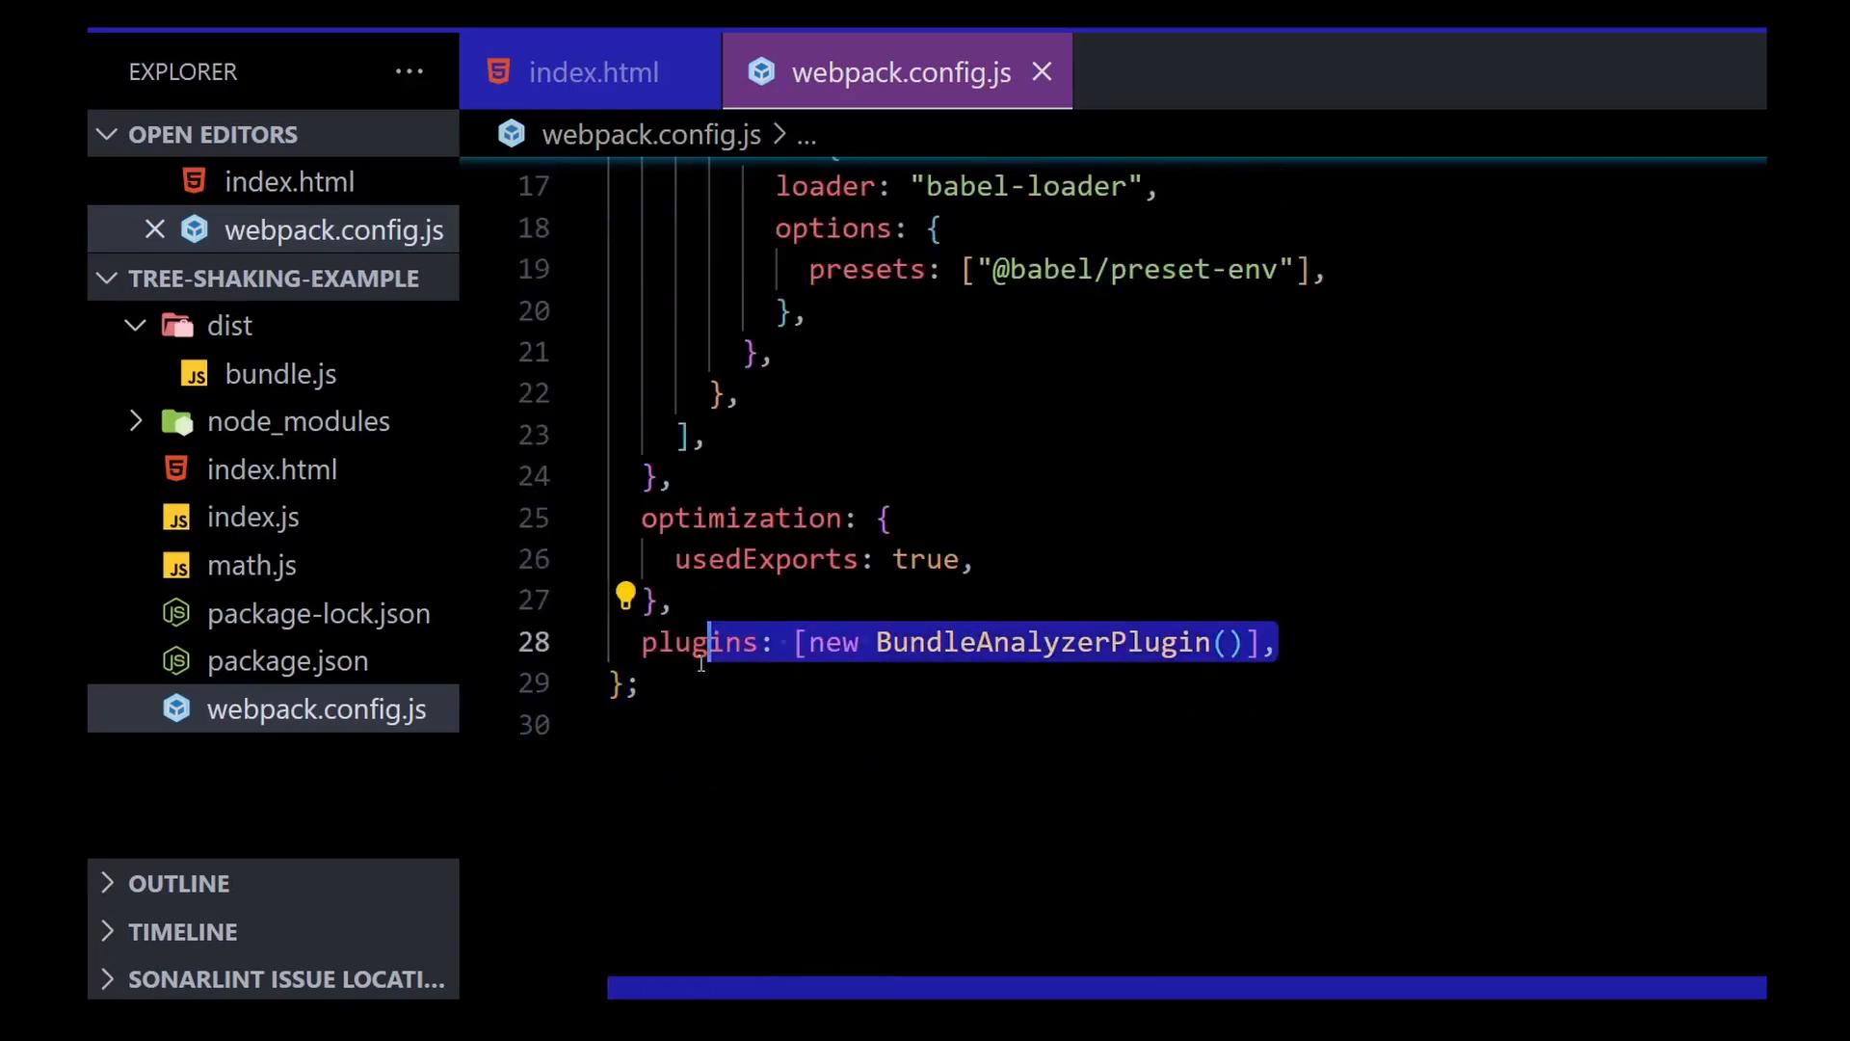
{"action": "left_click", "coordinate": [672, 599]}
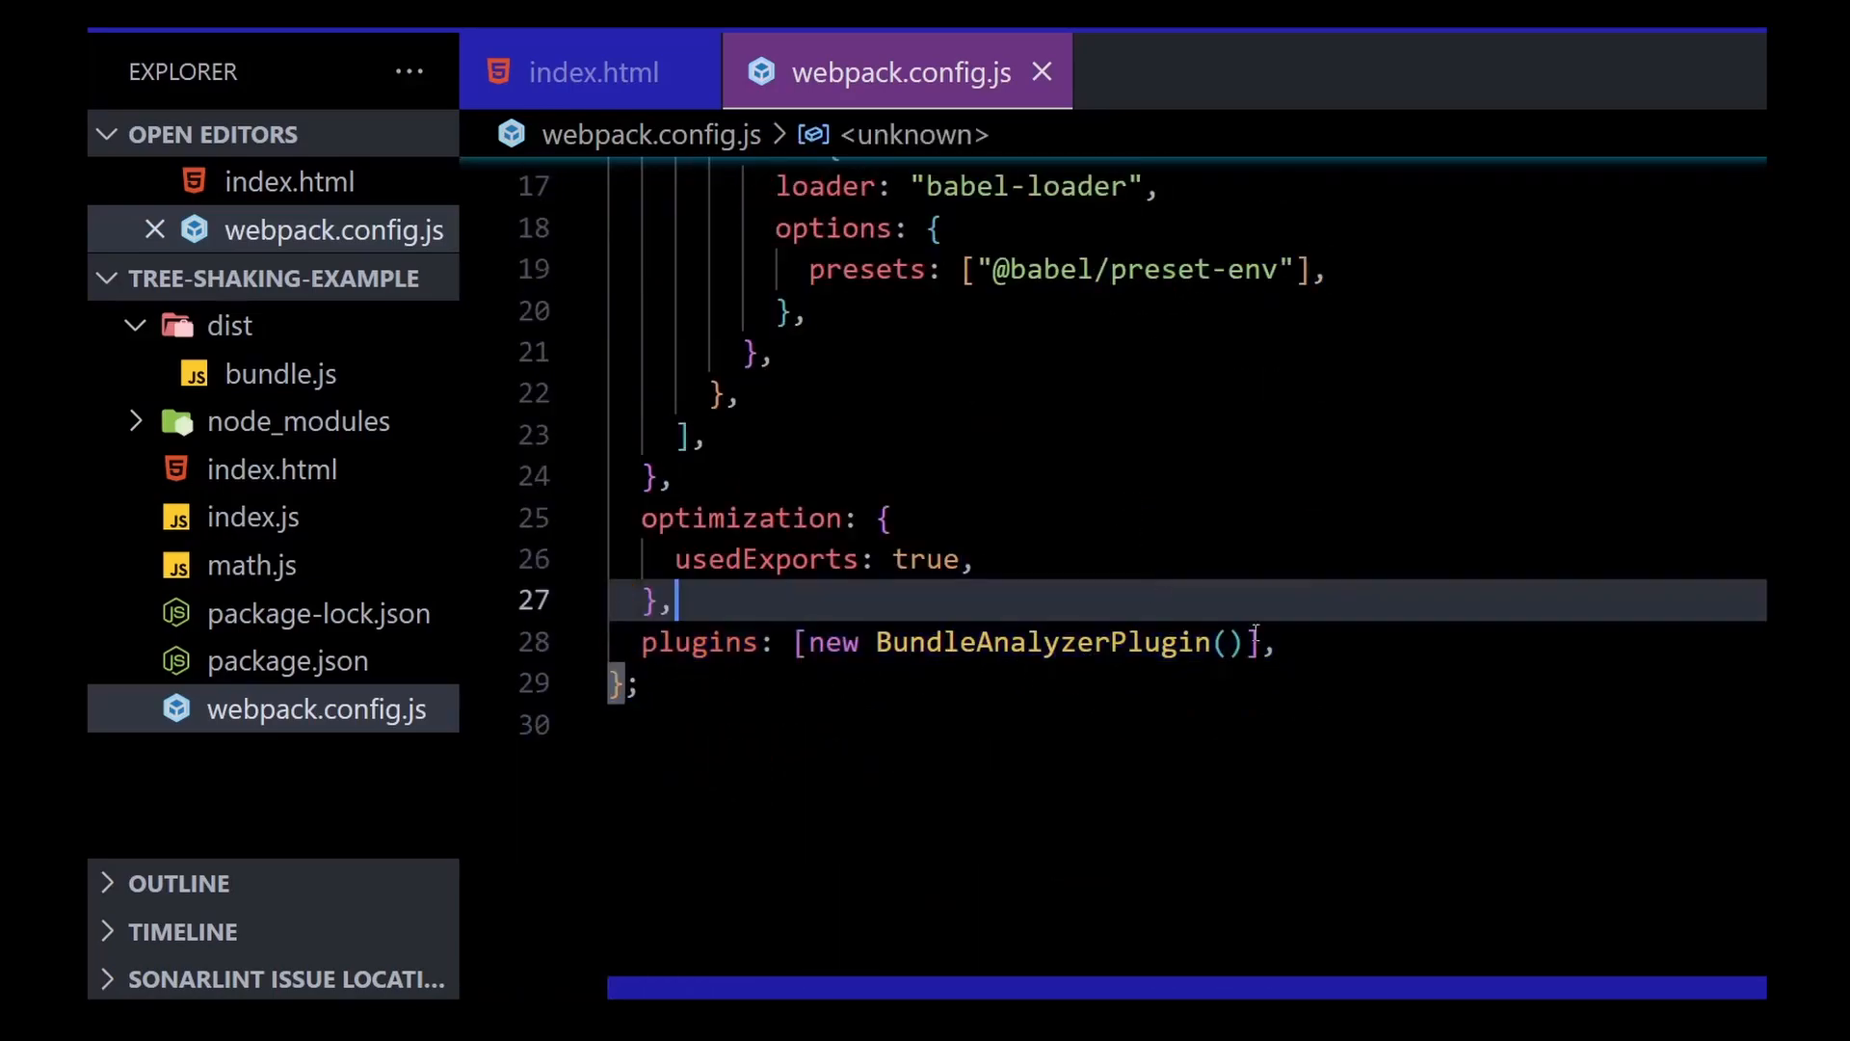